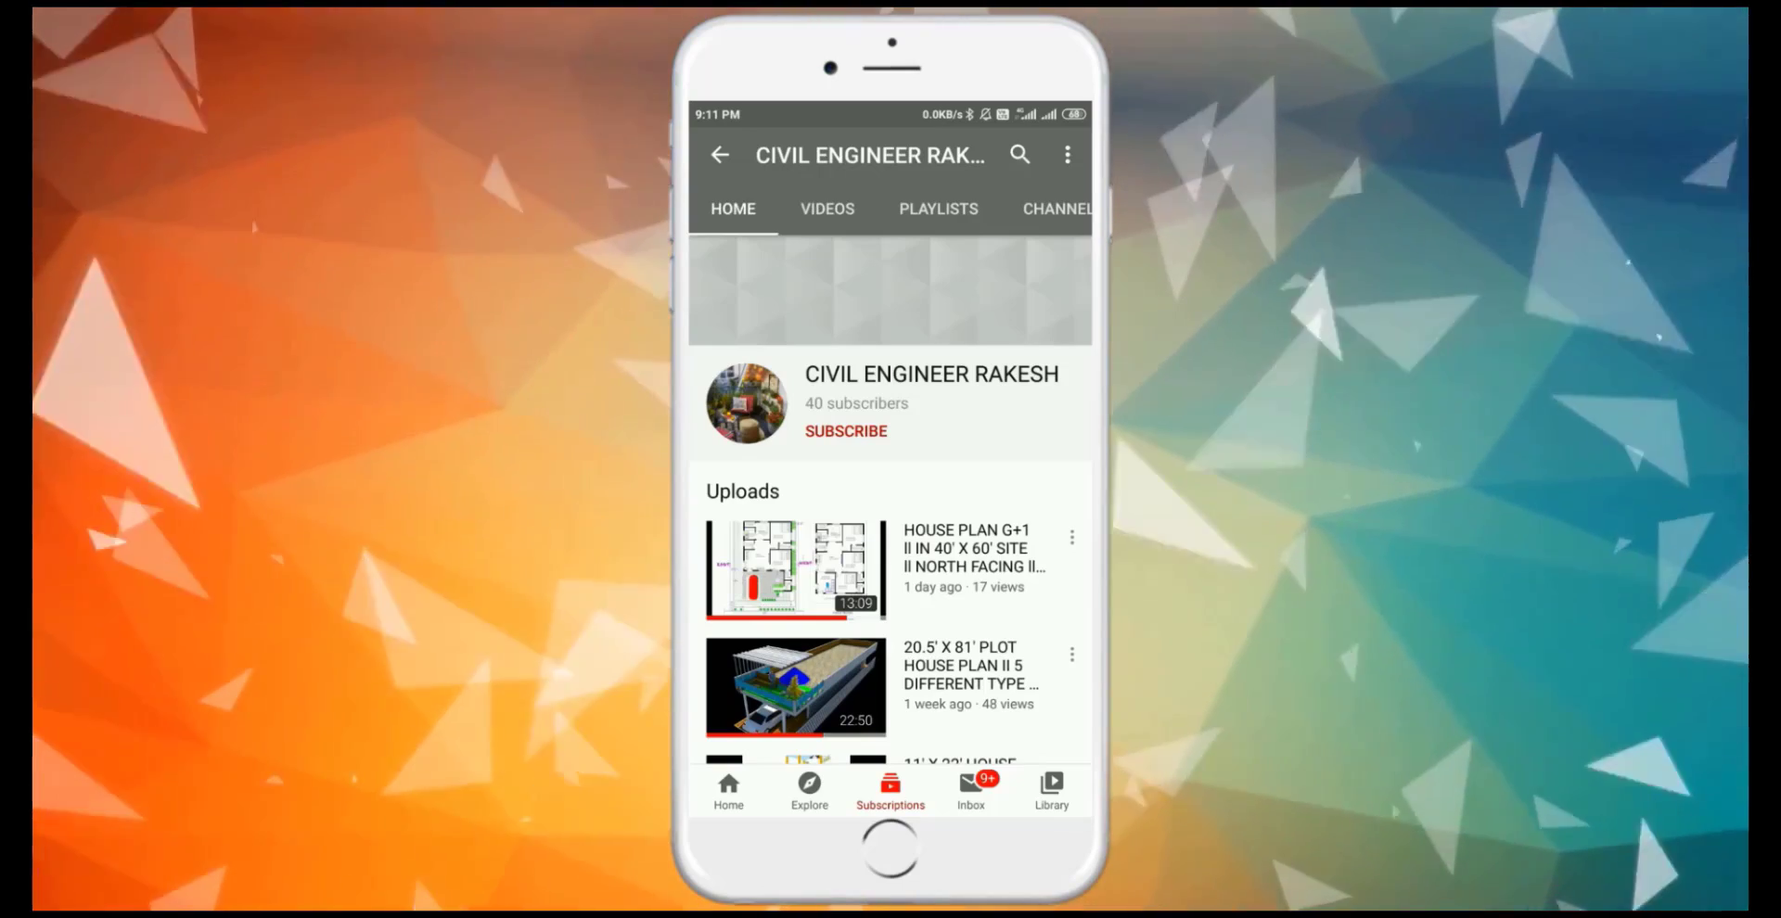
# - Subscribe to the civil engineering YouTube channel and confirm the subscription
pyautogui.click(844, 430)
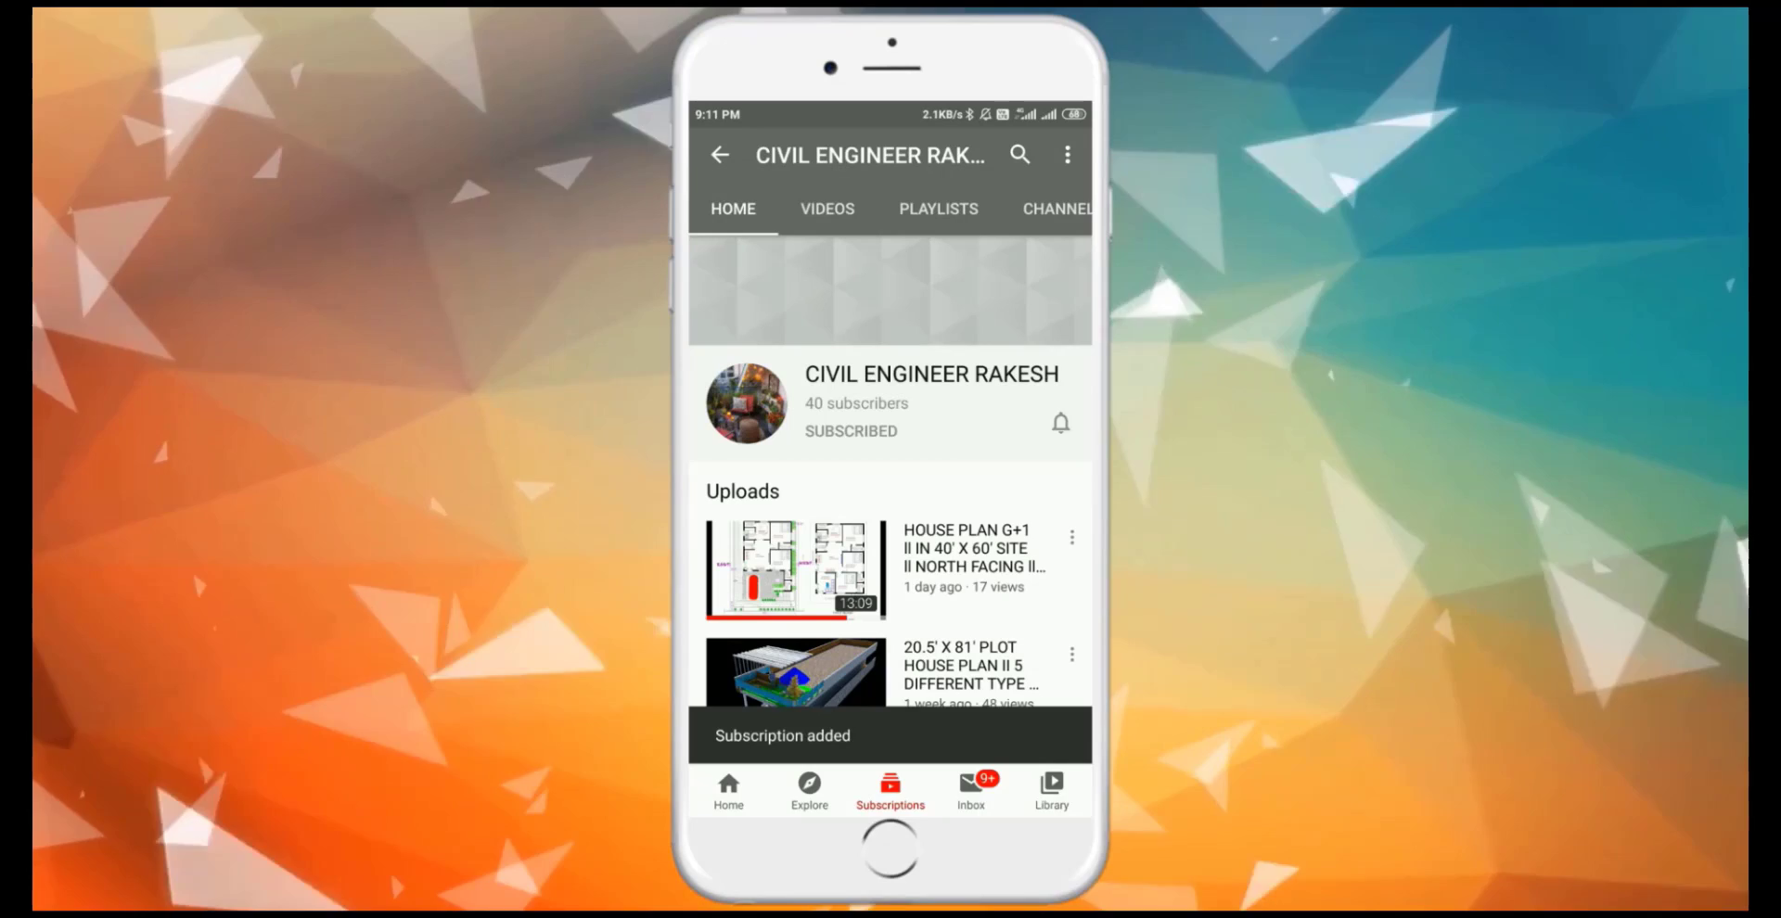
pyautogui.click(1058, 422)
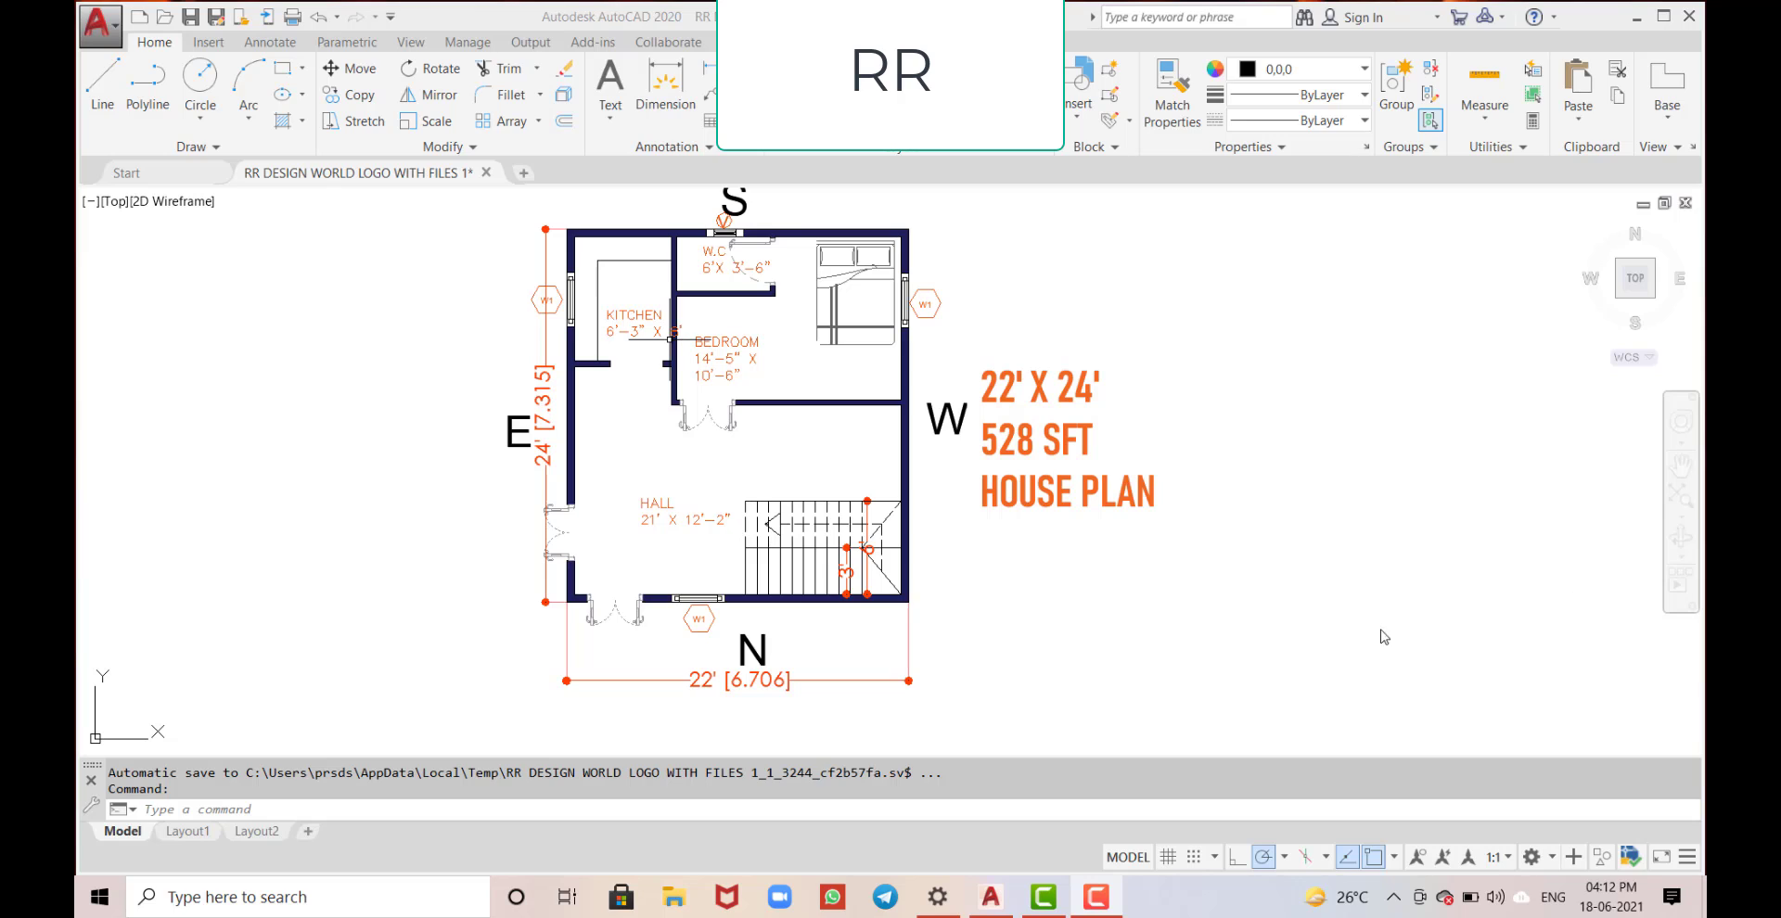
pyautogui.moveTo(1308, 508)
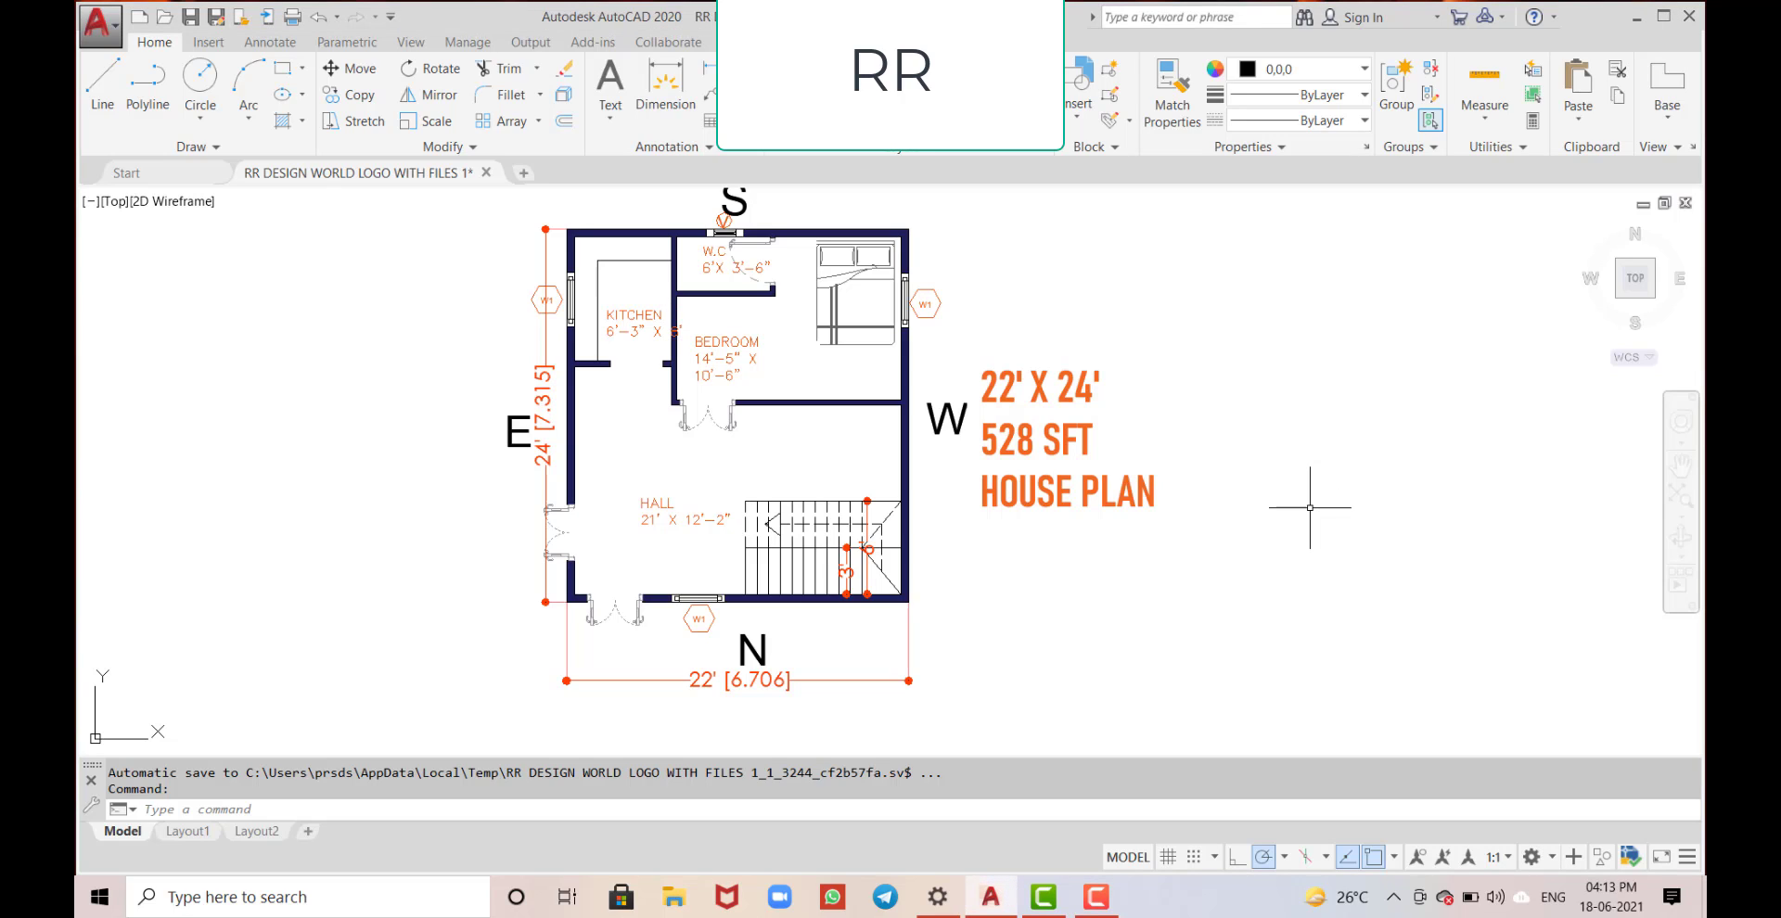
pyautogui.moveTo(679, 645)
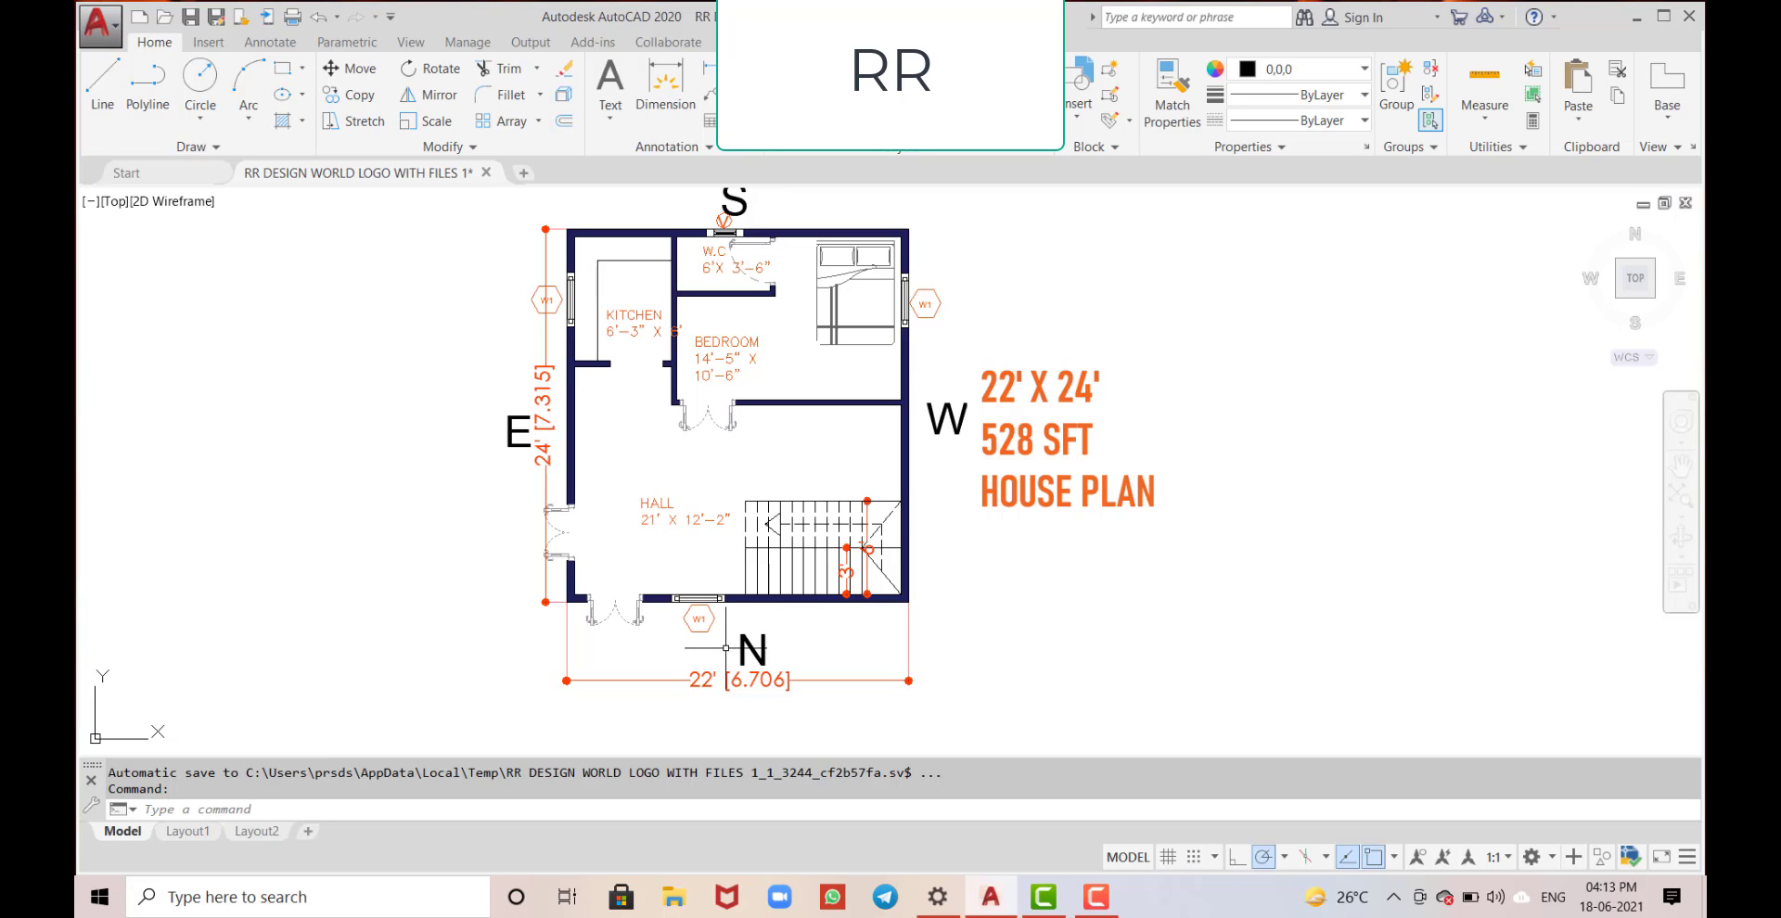
pyautogui.moveTo(458, 661)
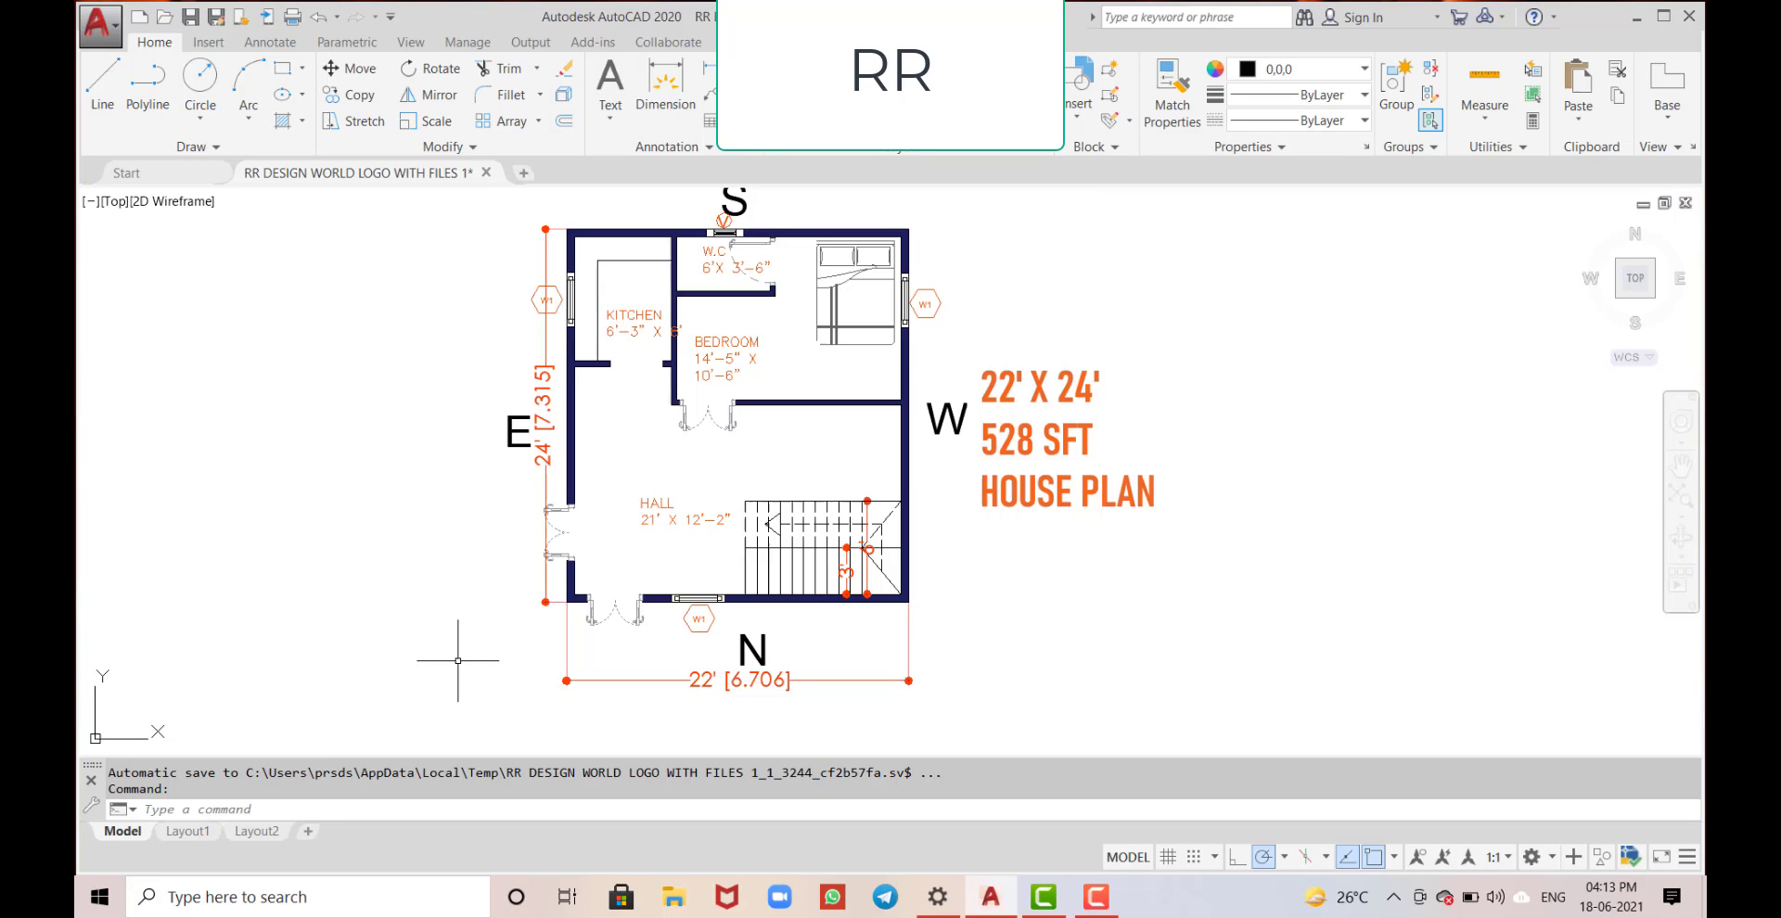
pyautogui.moveTo(613, 701)
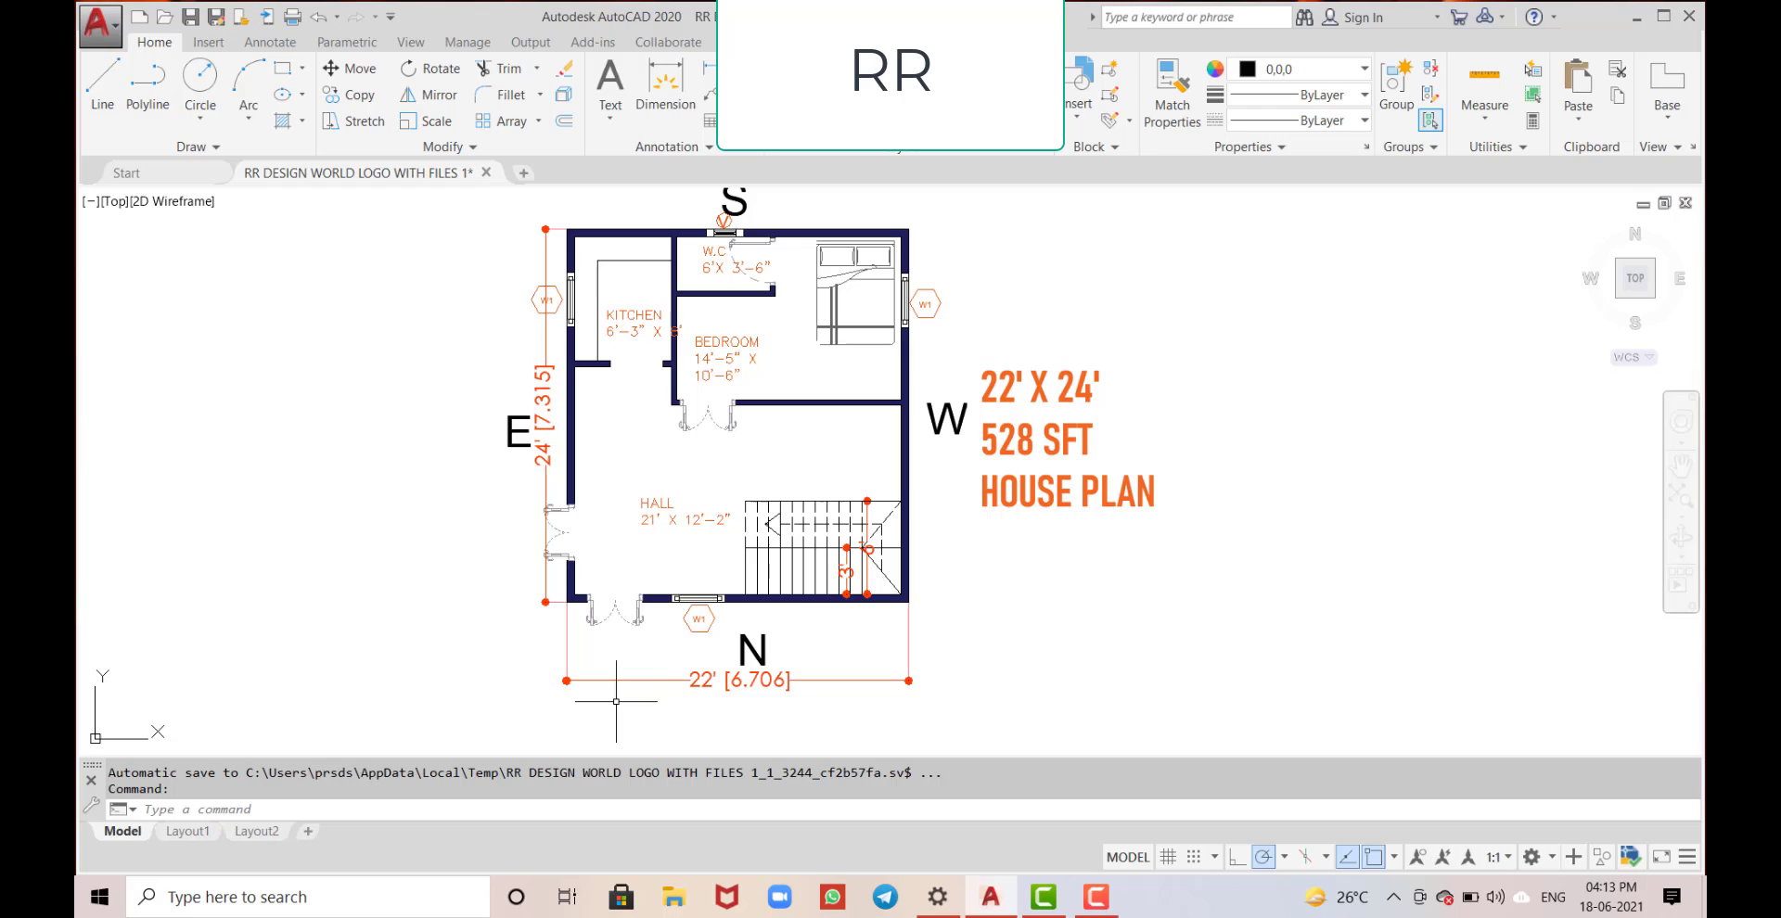
pyautogui.moveTo(612, 632)
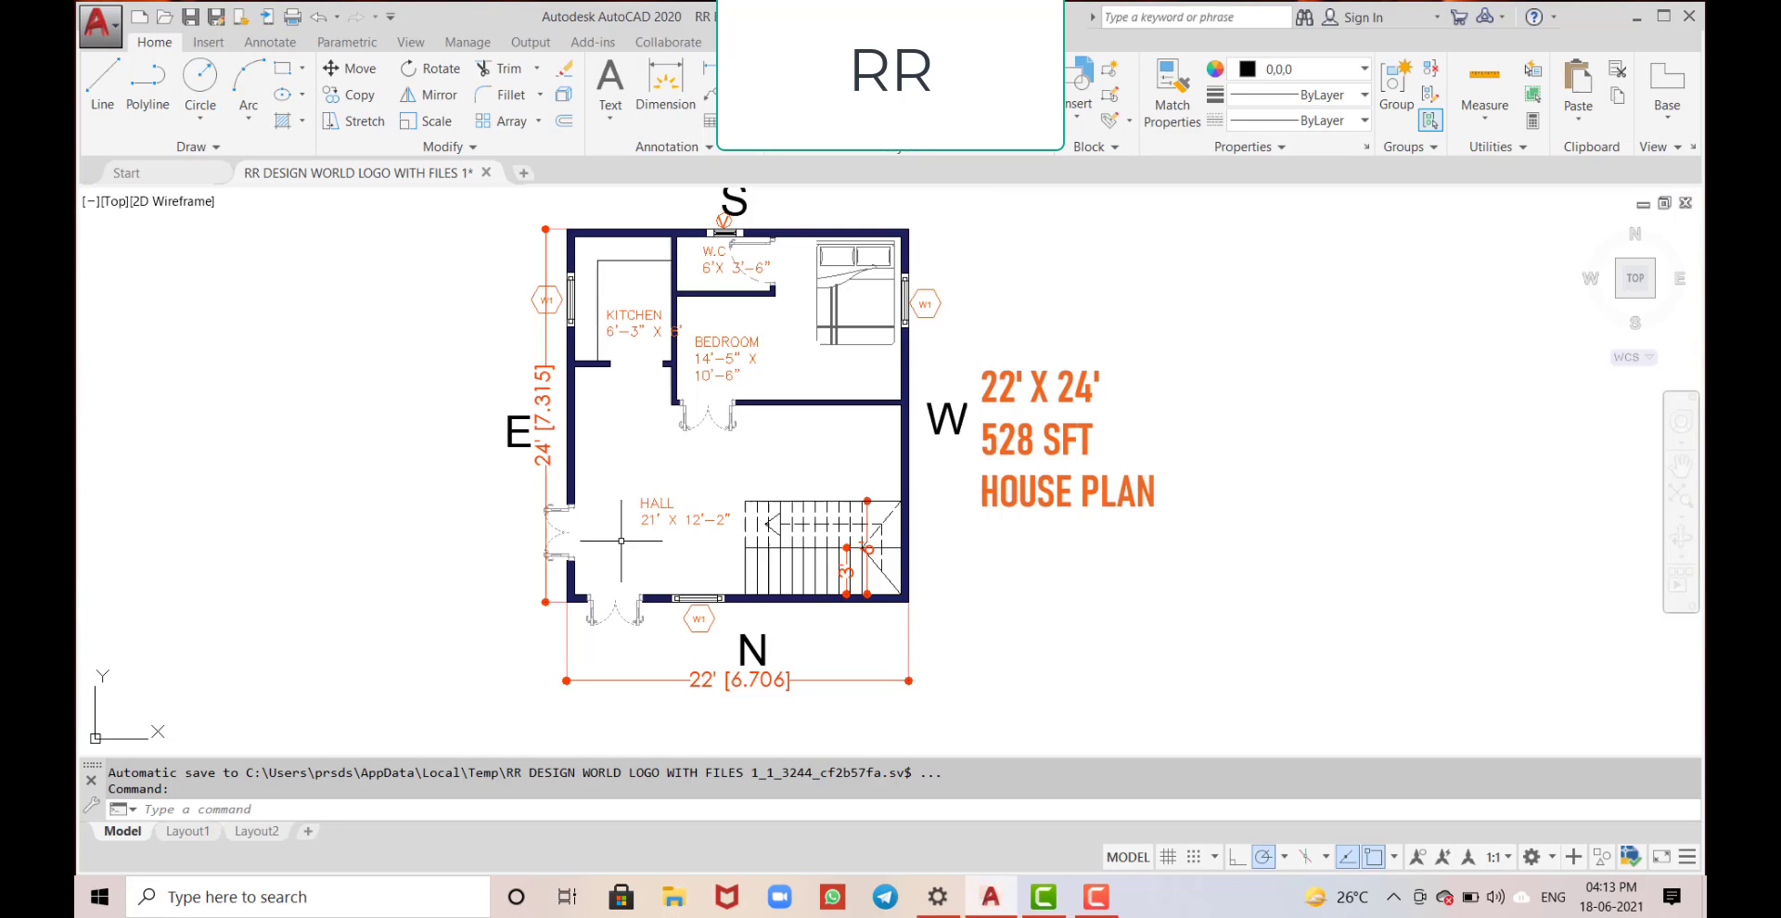
pyautogui.moveTo(710, 441)
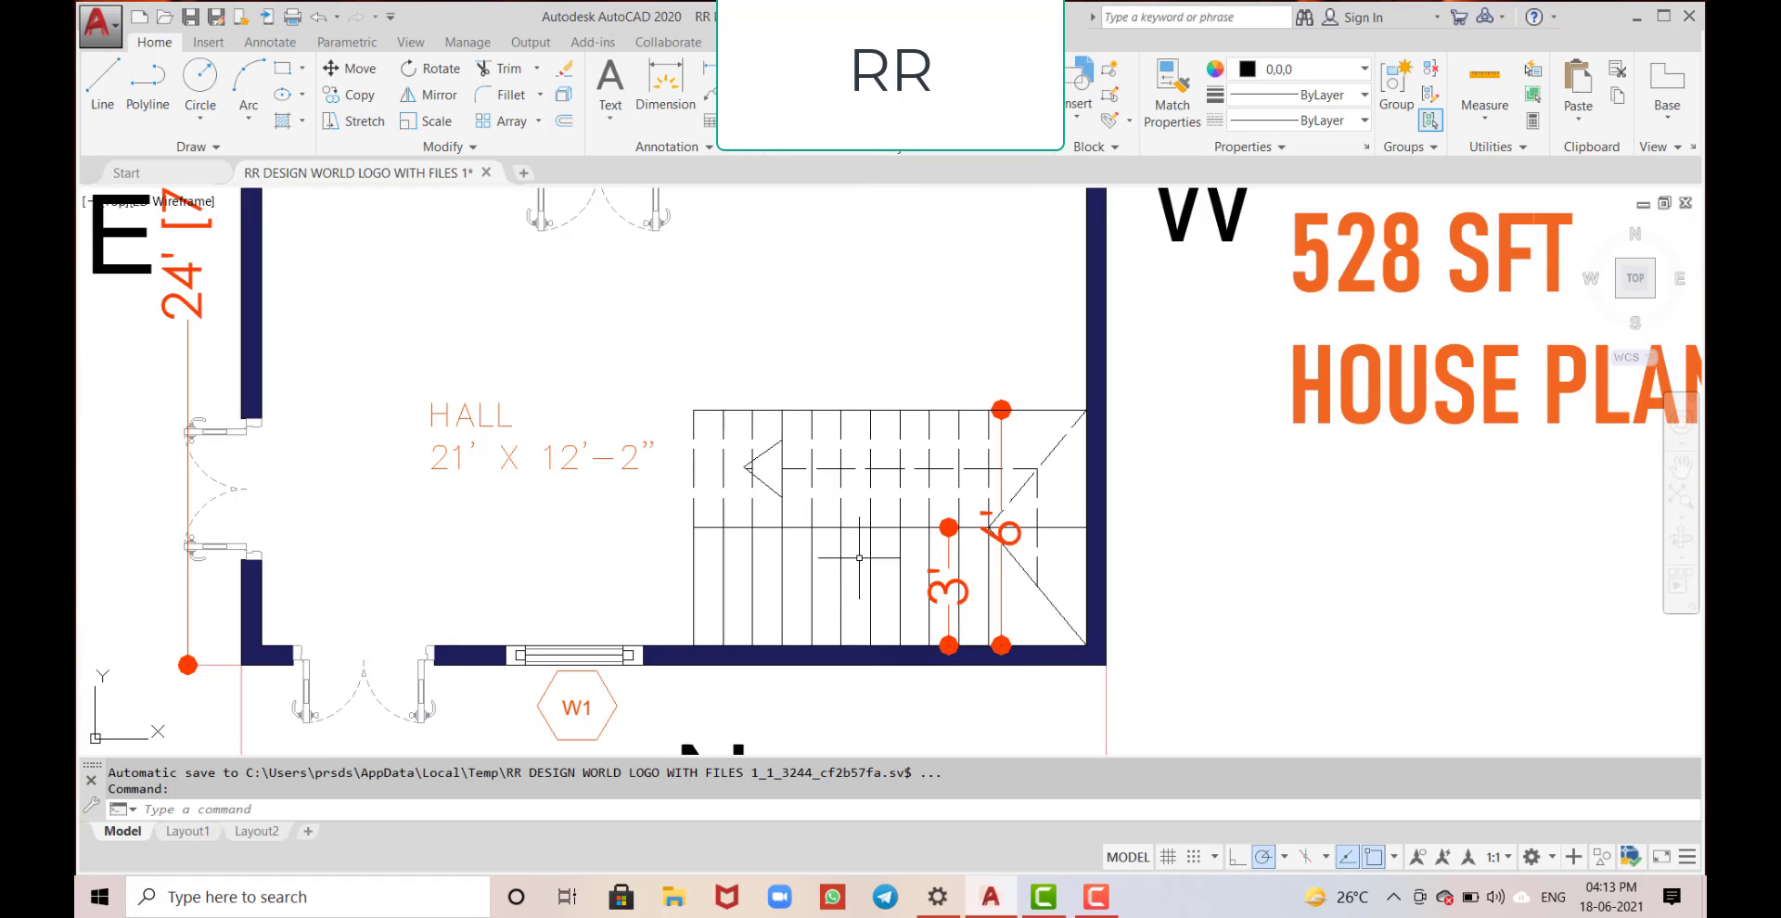
pyautogui.moveTo(1036, 523)
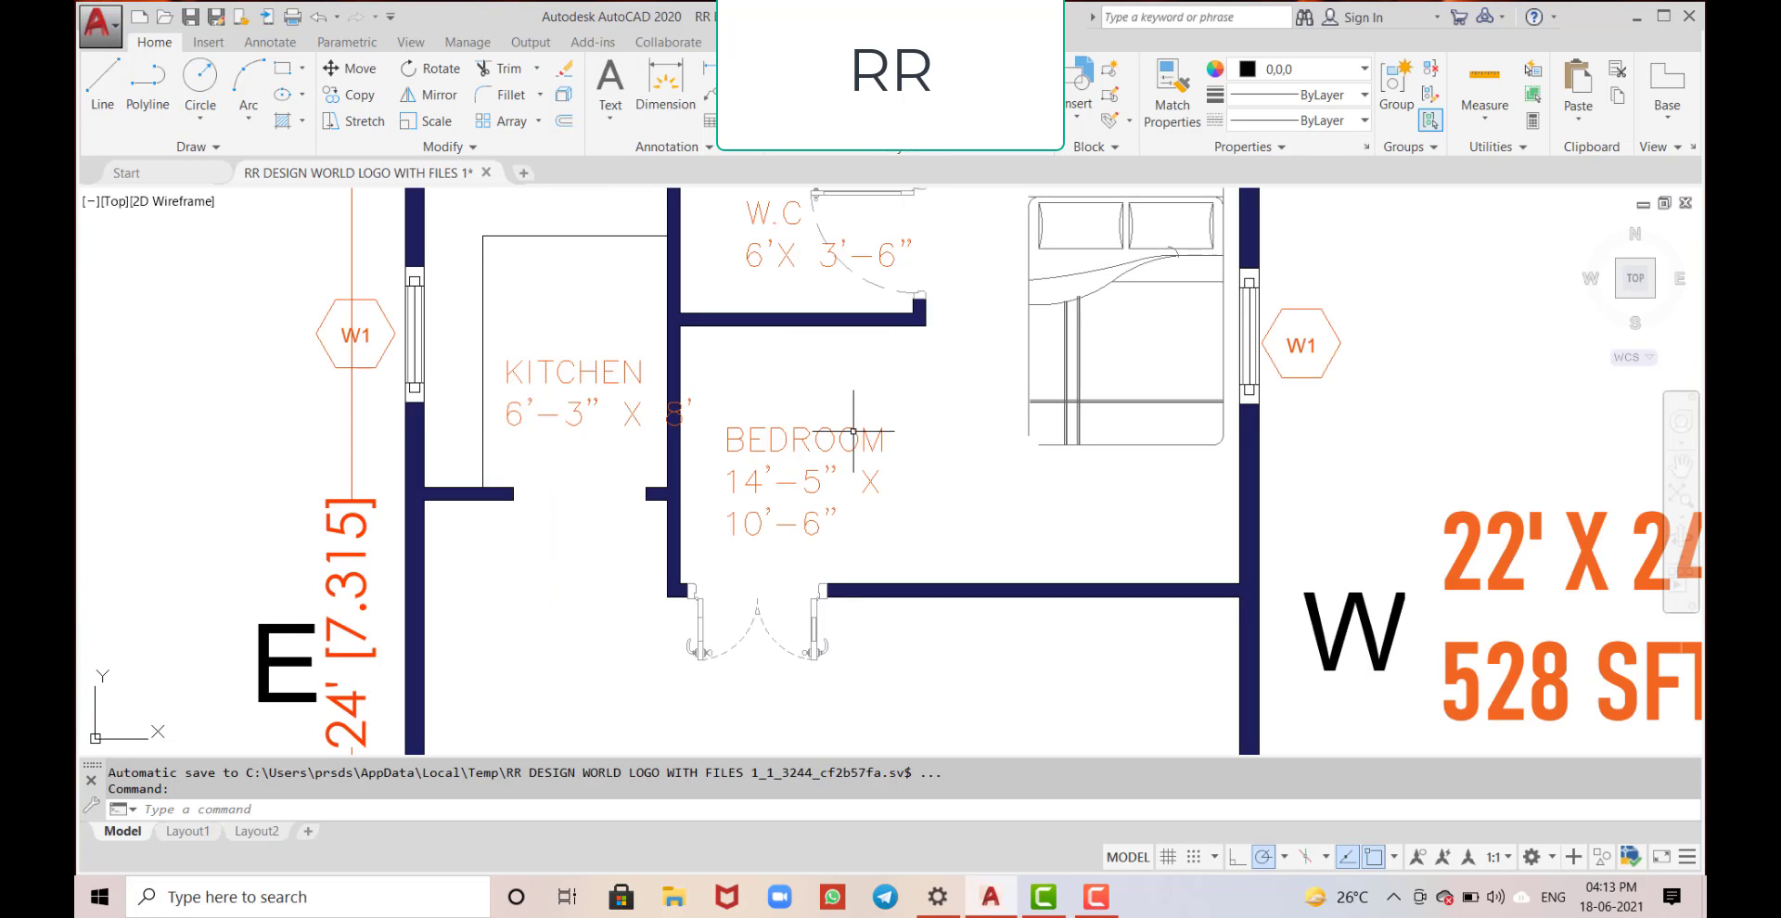
pyautogui.moveTo(755, 539)
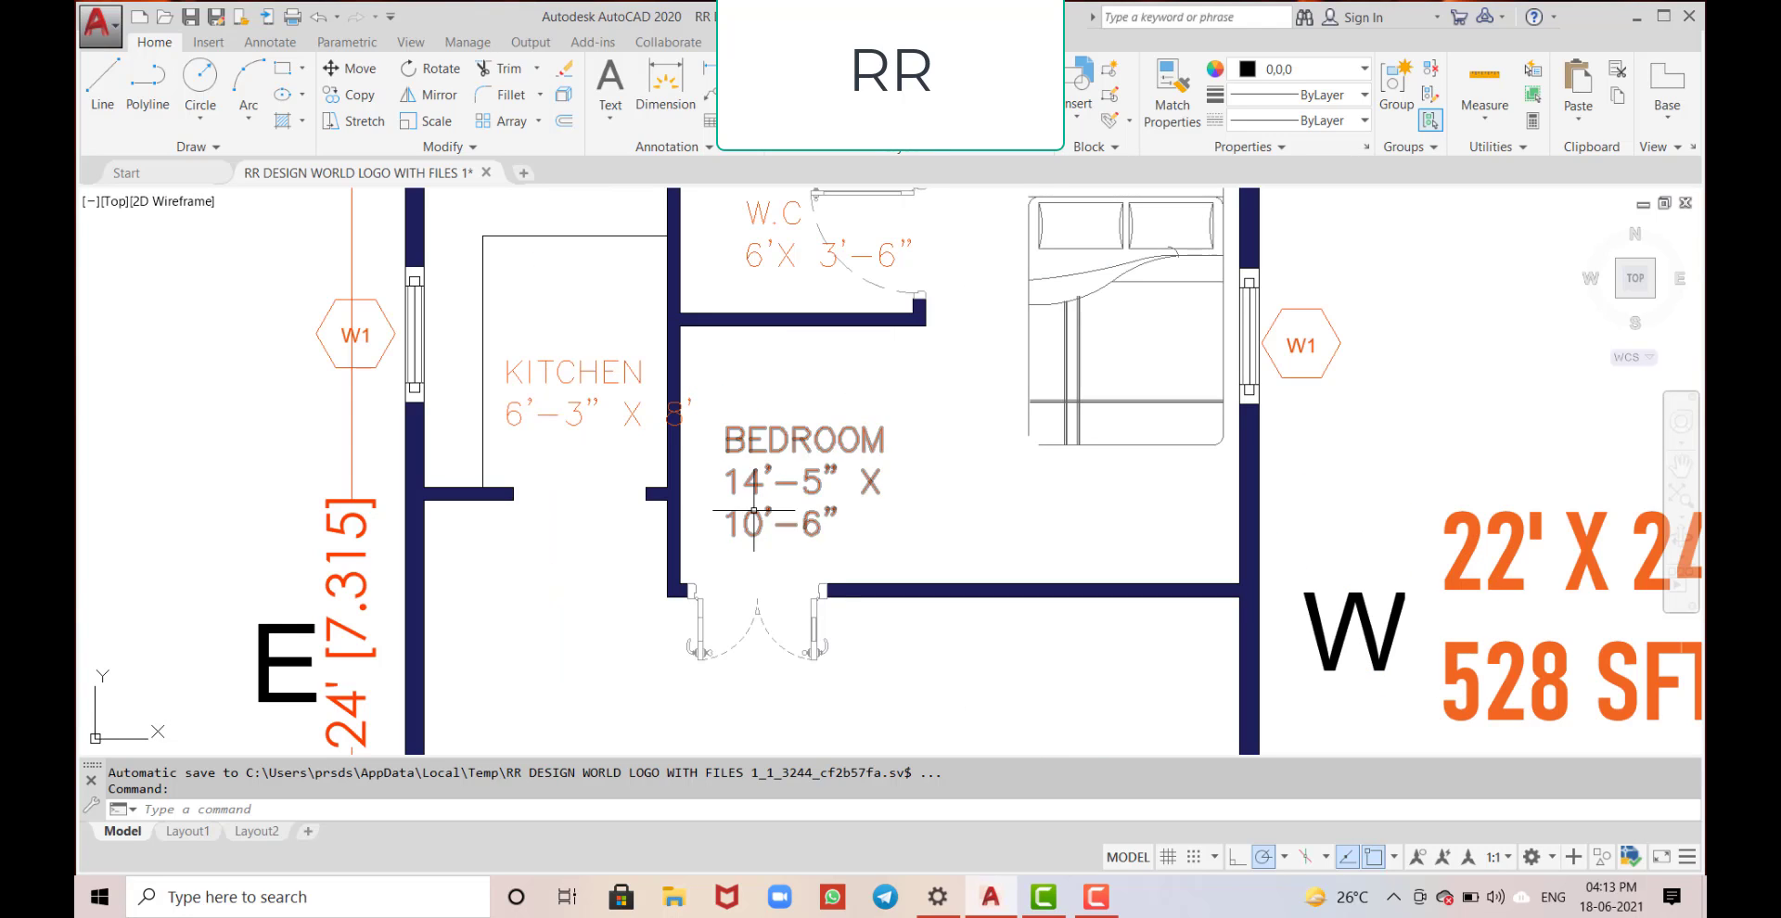
# - Zoom over the bedroom, W.C. and kitchen, settling on the W.C. and its window
pyautogui.scroll(-3)
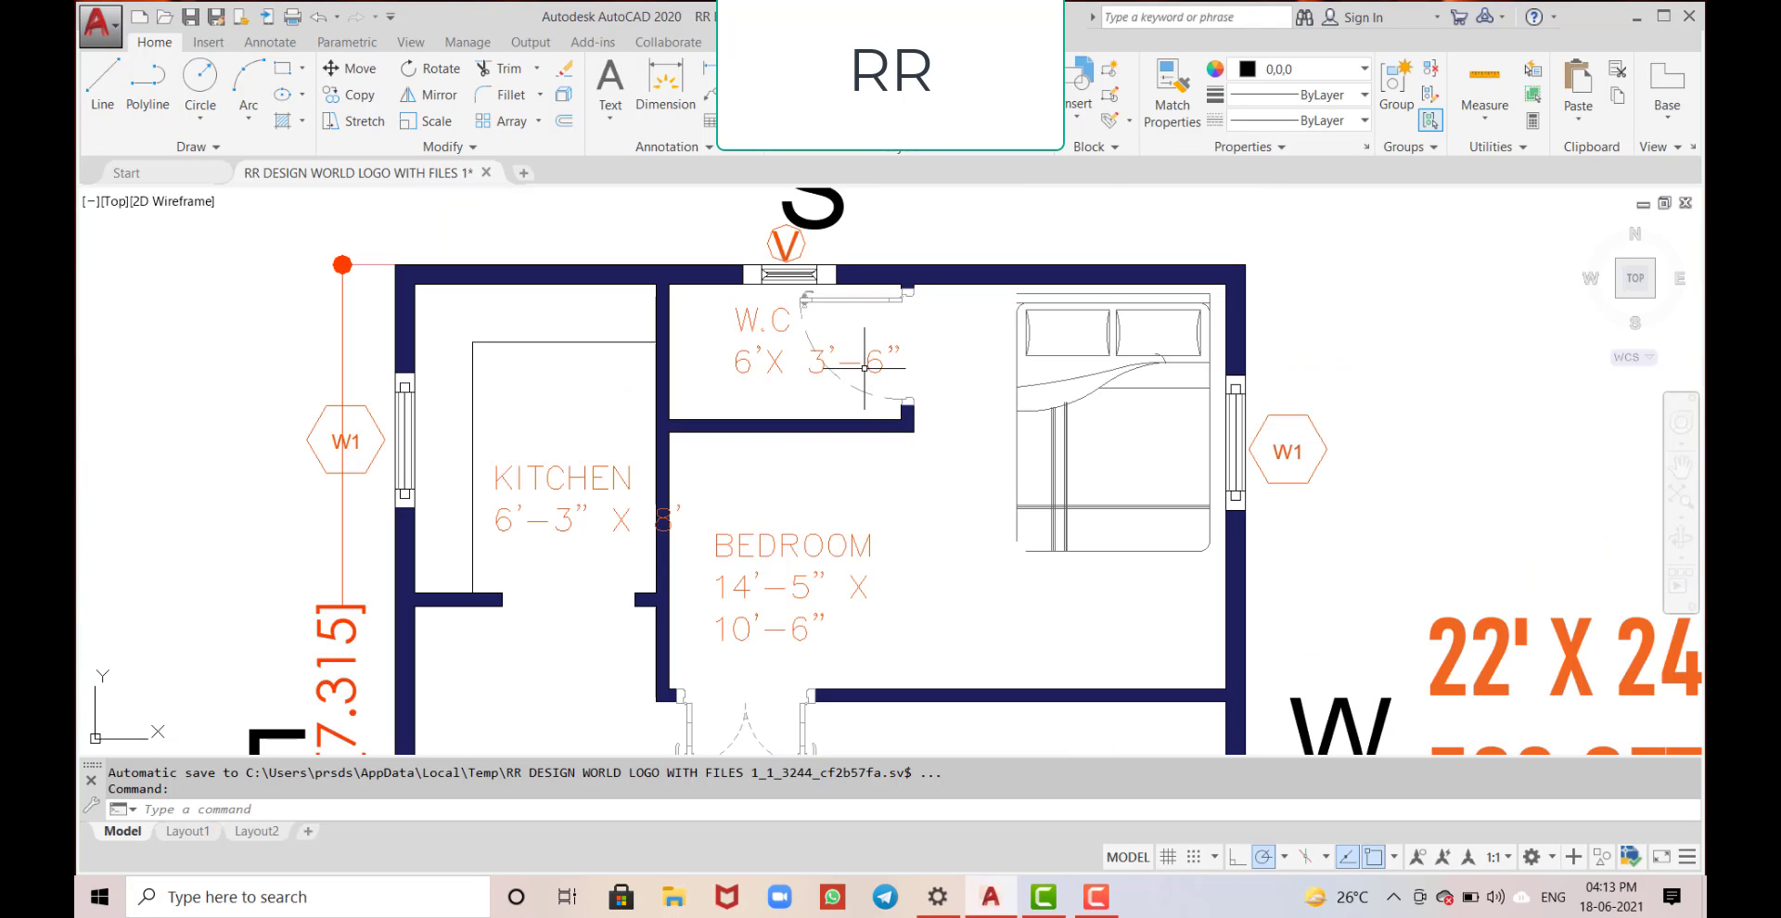
pyautogui.scroll(3)
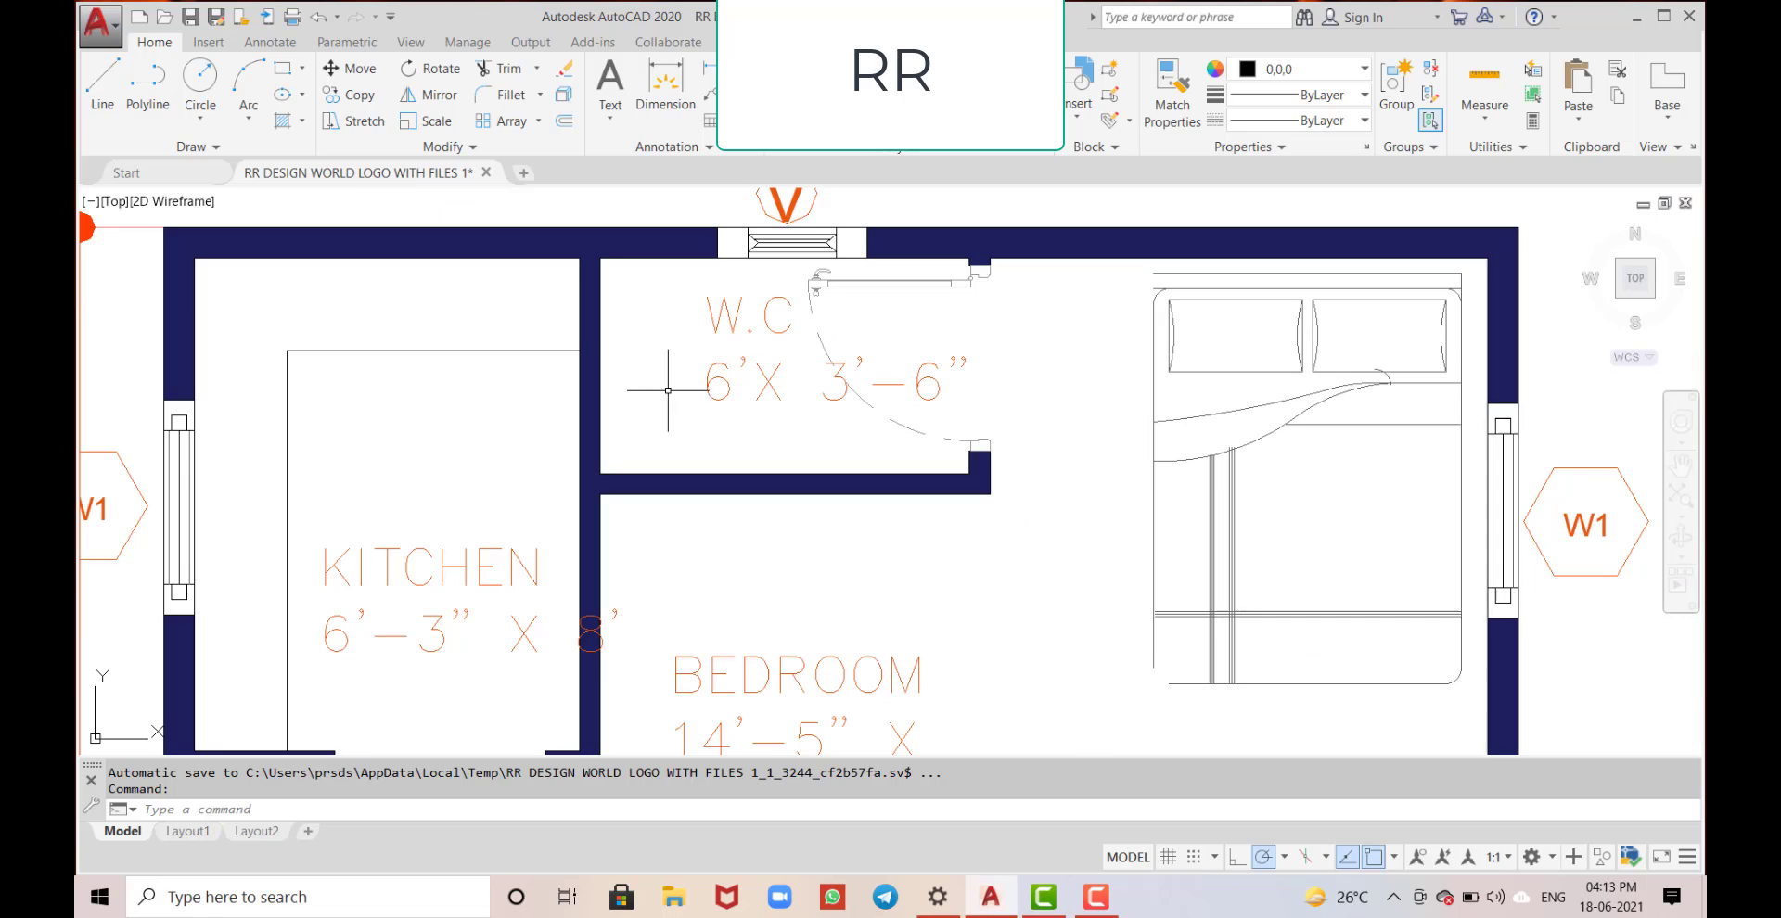
pyautogui.moveTo(835, 455)
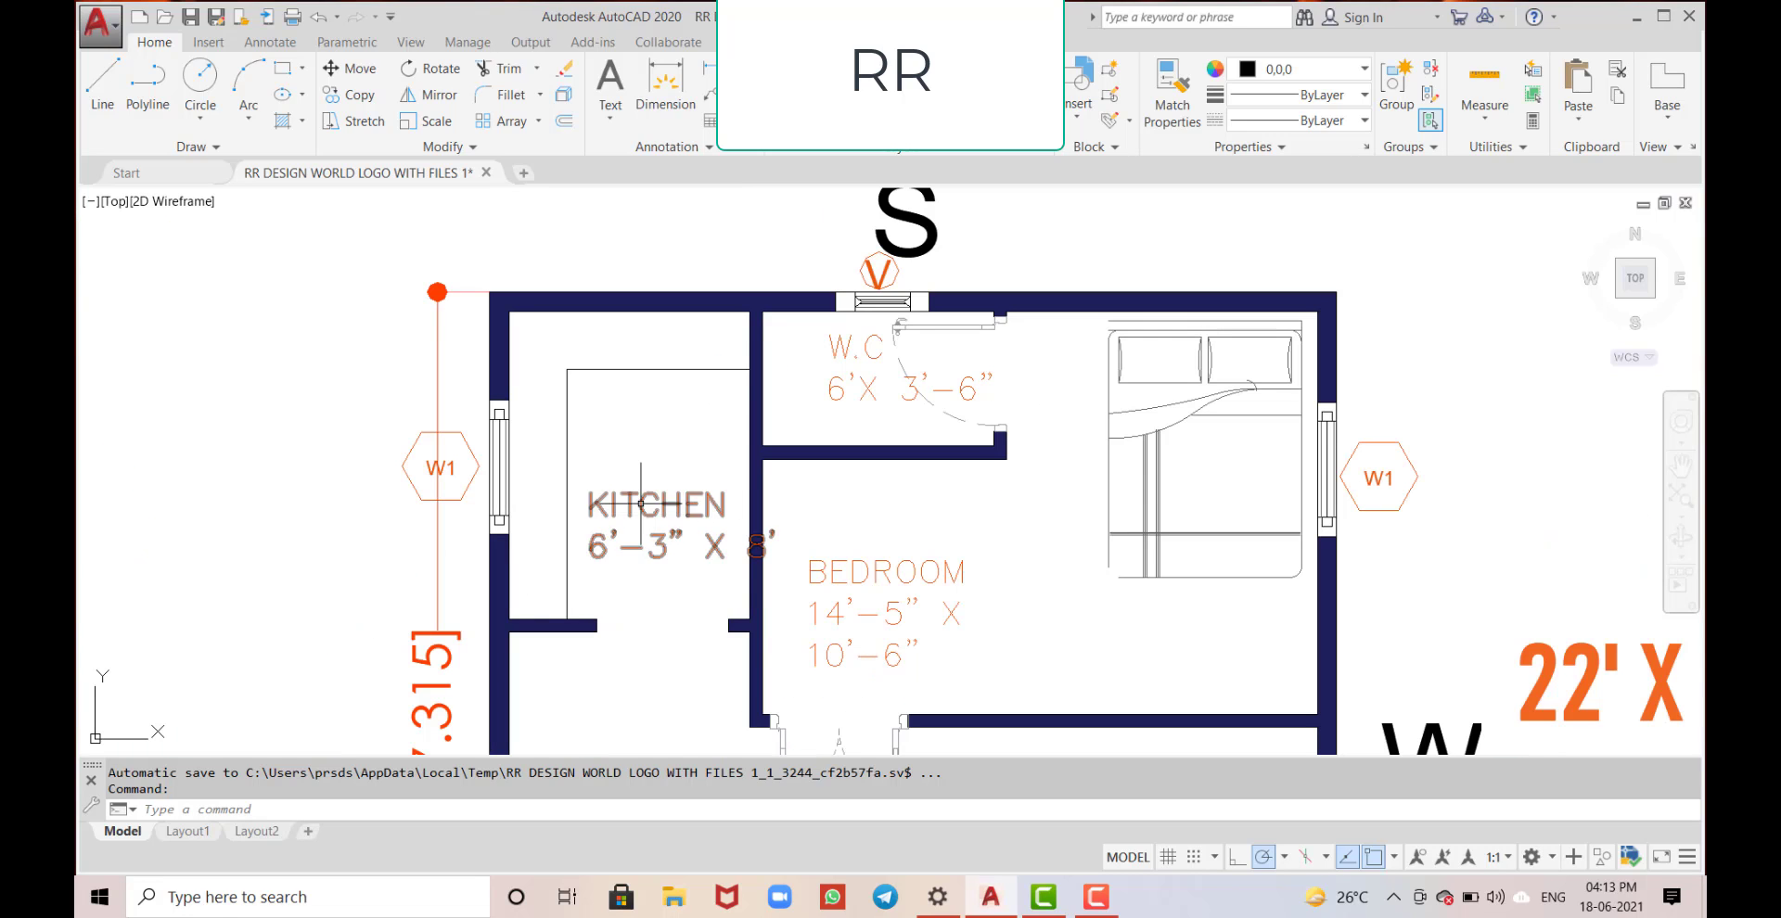
pyautogui.scroll(-3)
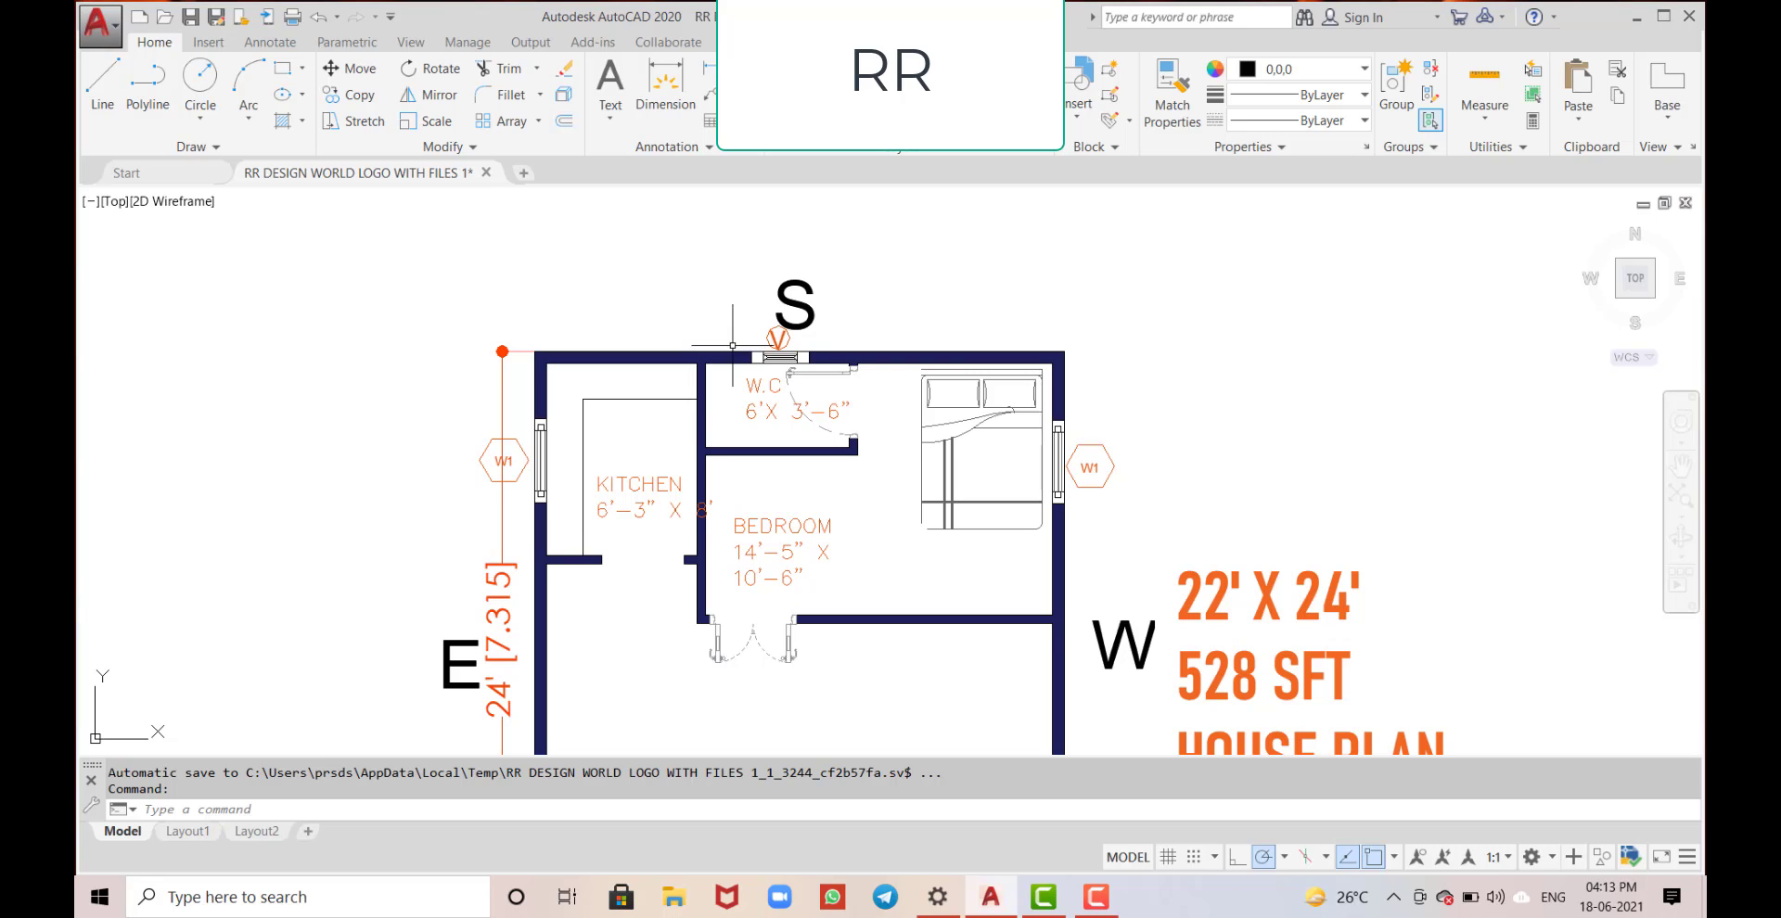
pyautogui.scroll(3)
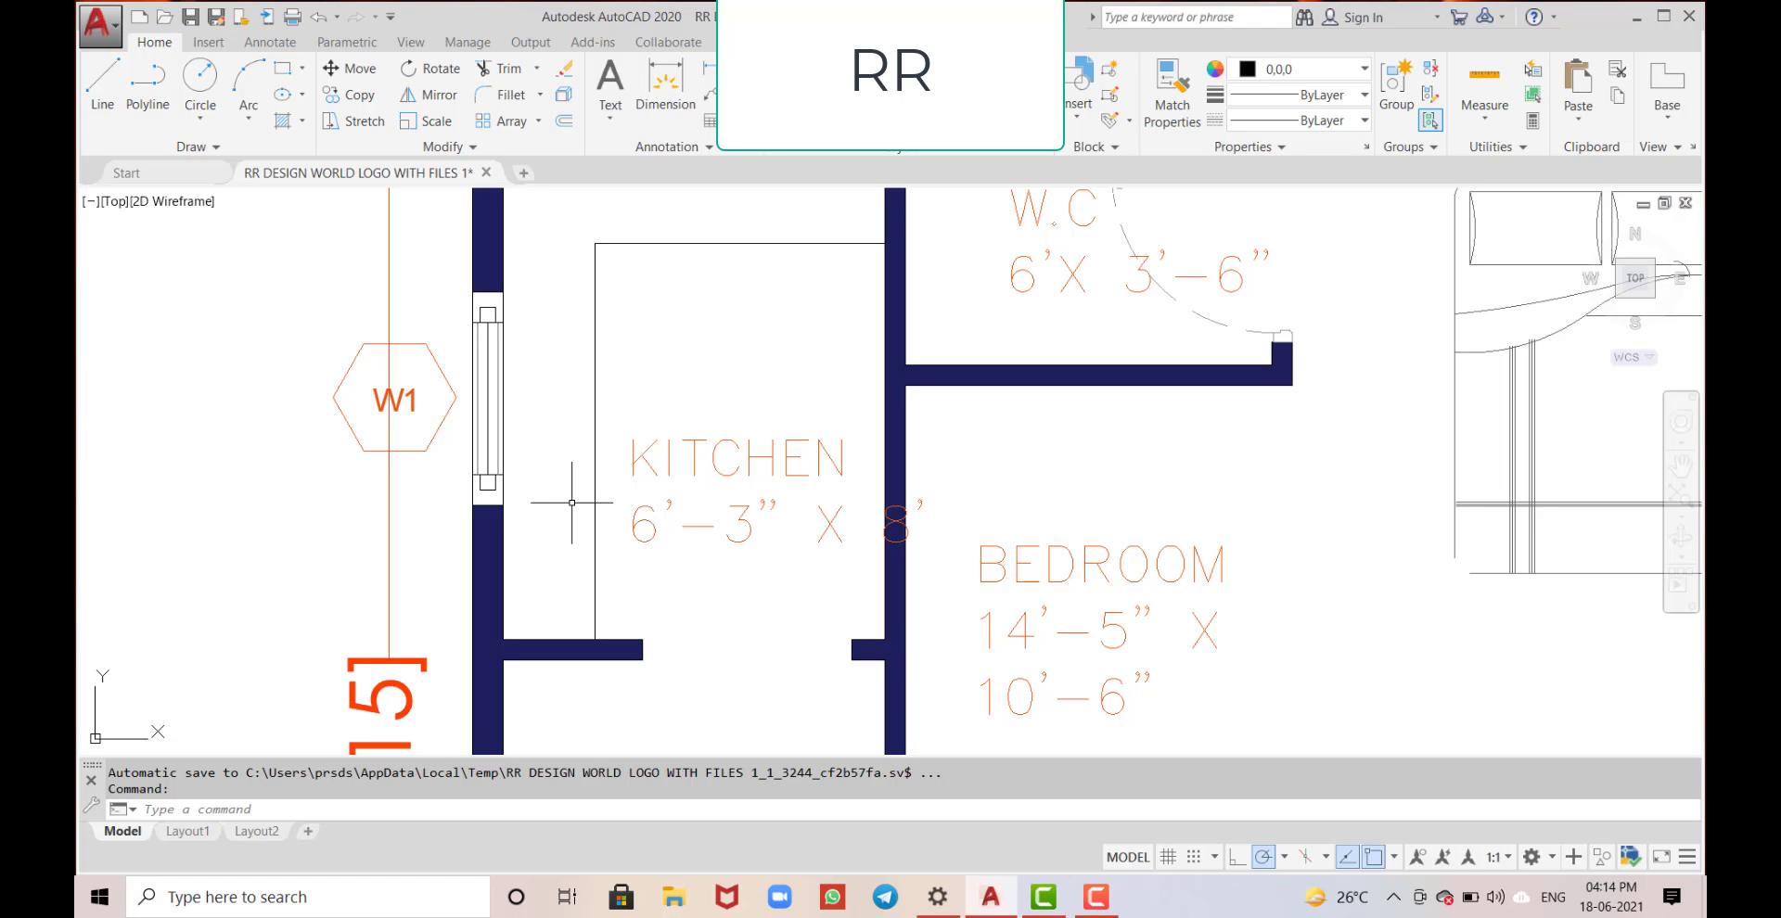
pyautogui.moveTo(636, 581)
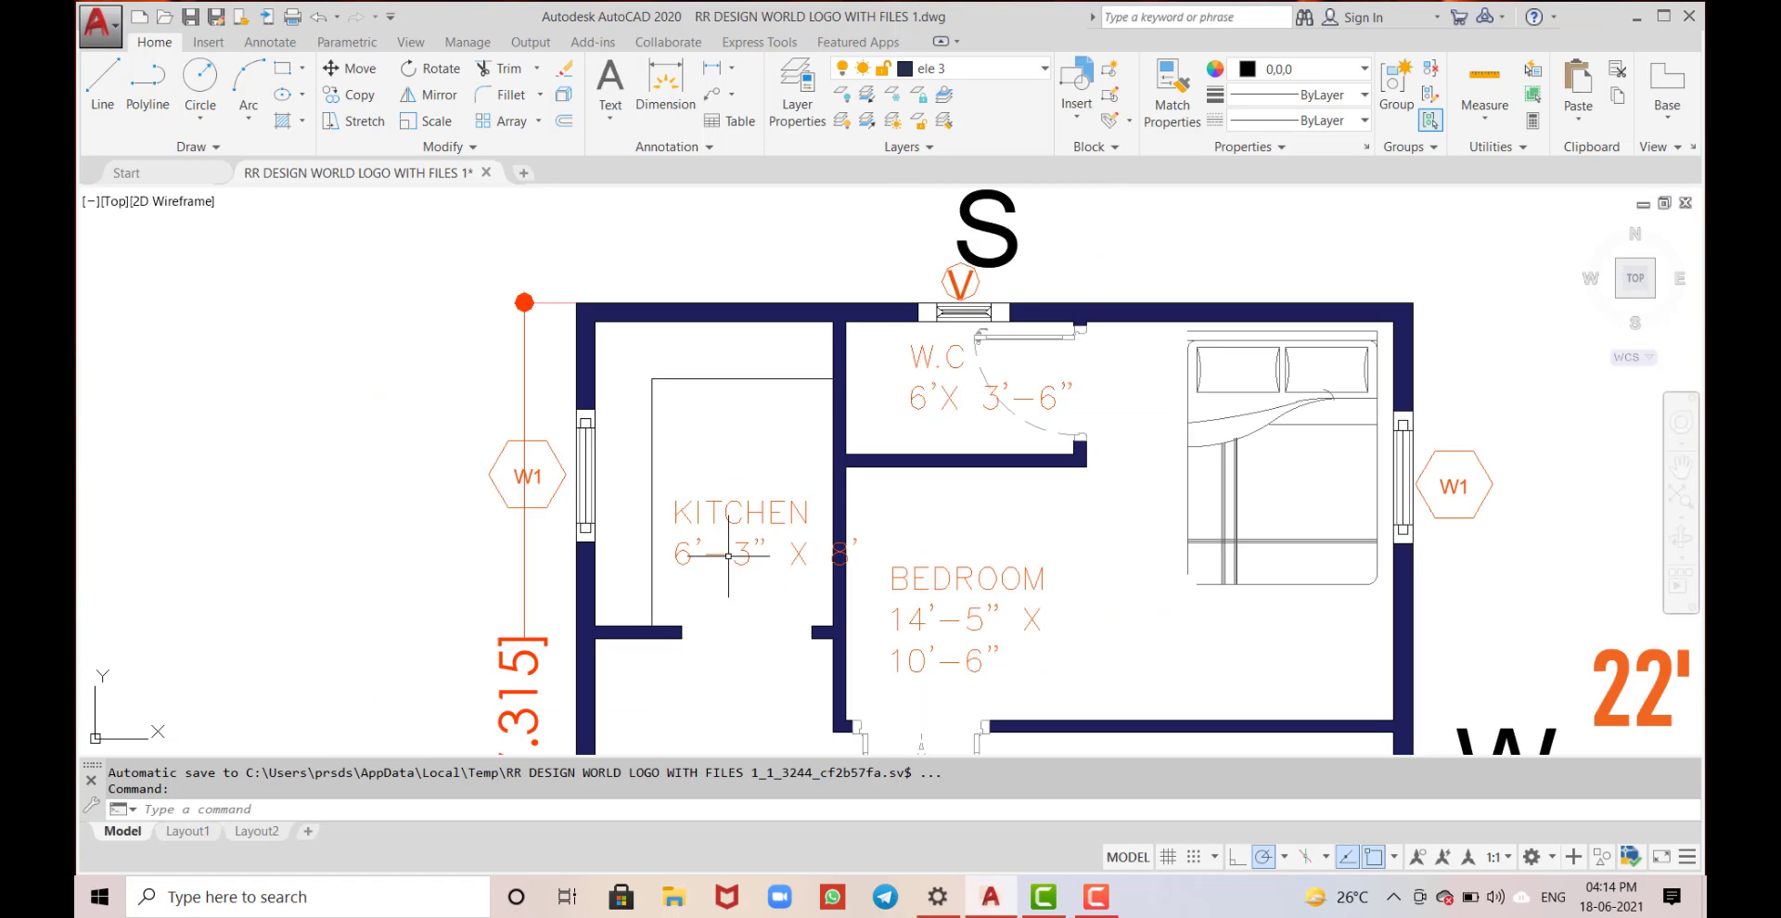
# - Zoom out to show the full 22' x 24' plan with hall and staircase
pyautogui.scroll(-3)
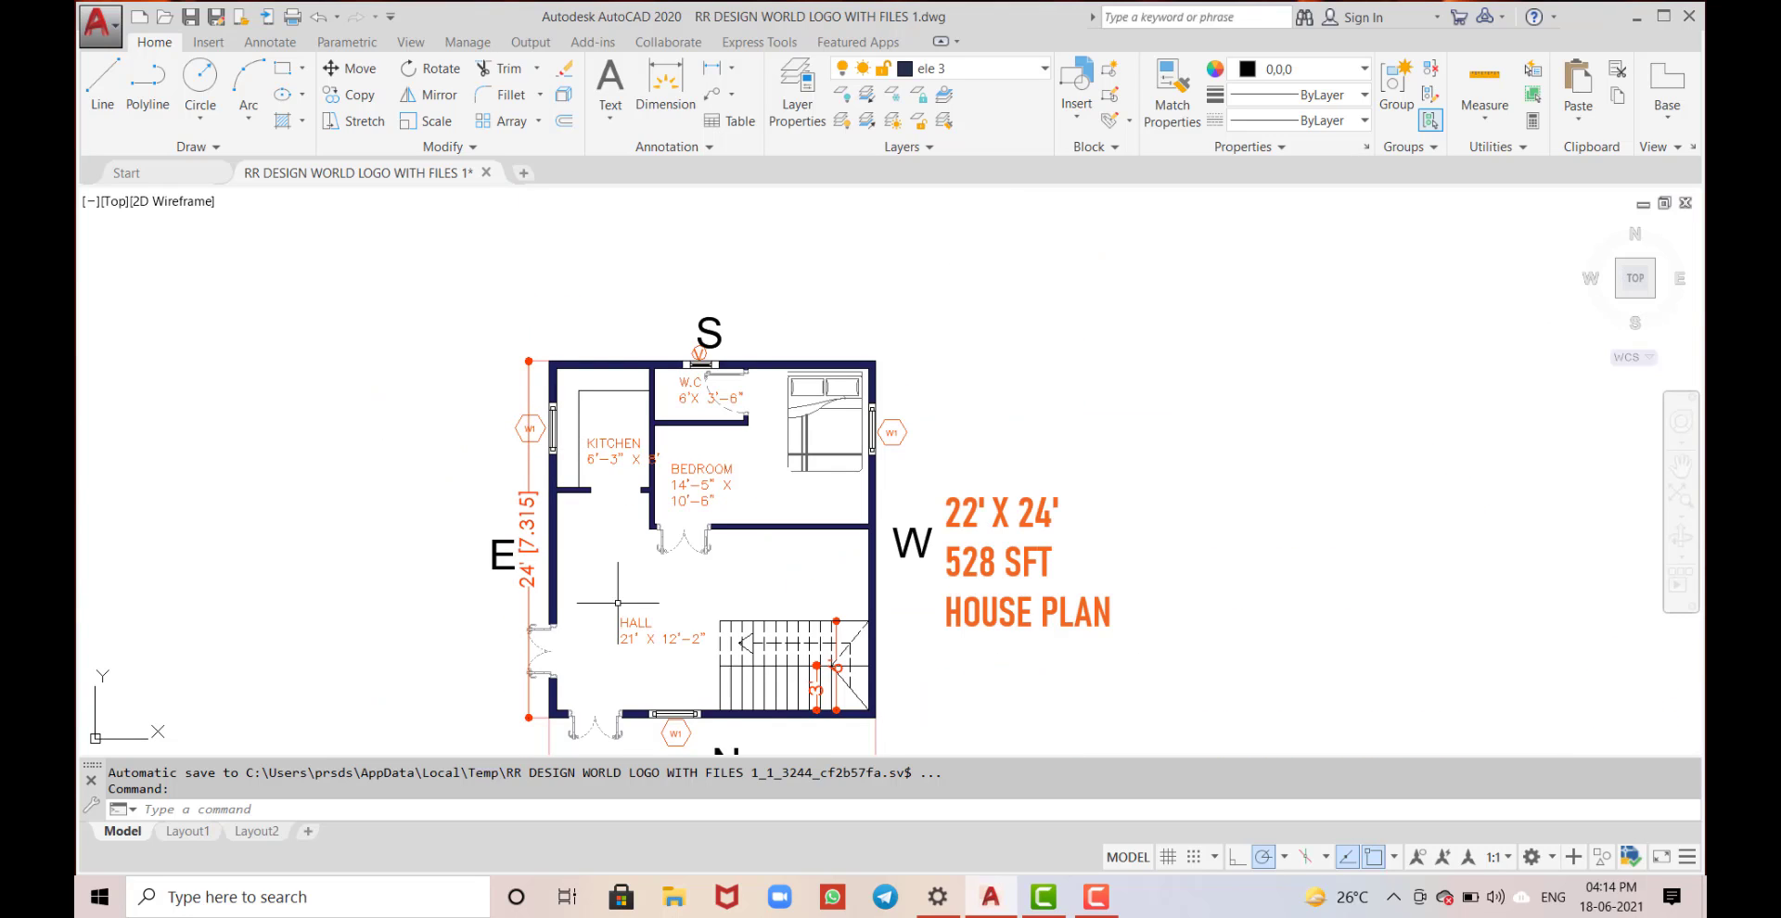
pyautogui.moveTo(878, 492)
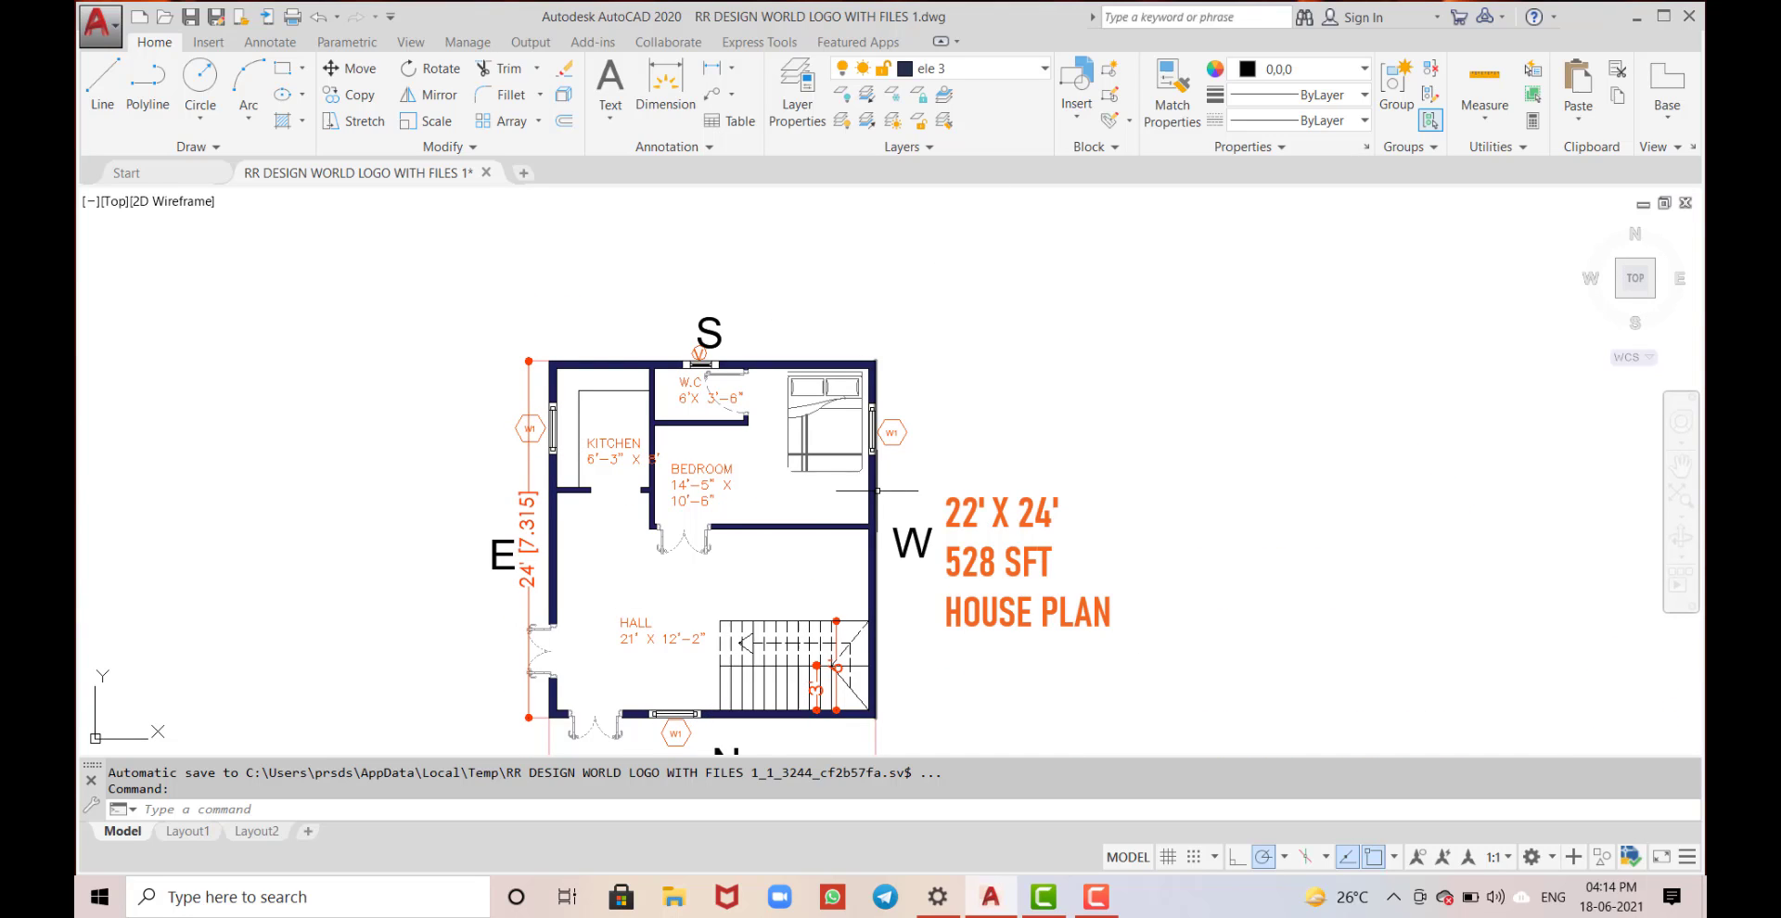
pyautogui.moveTo(880, 490)
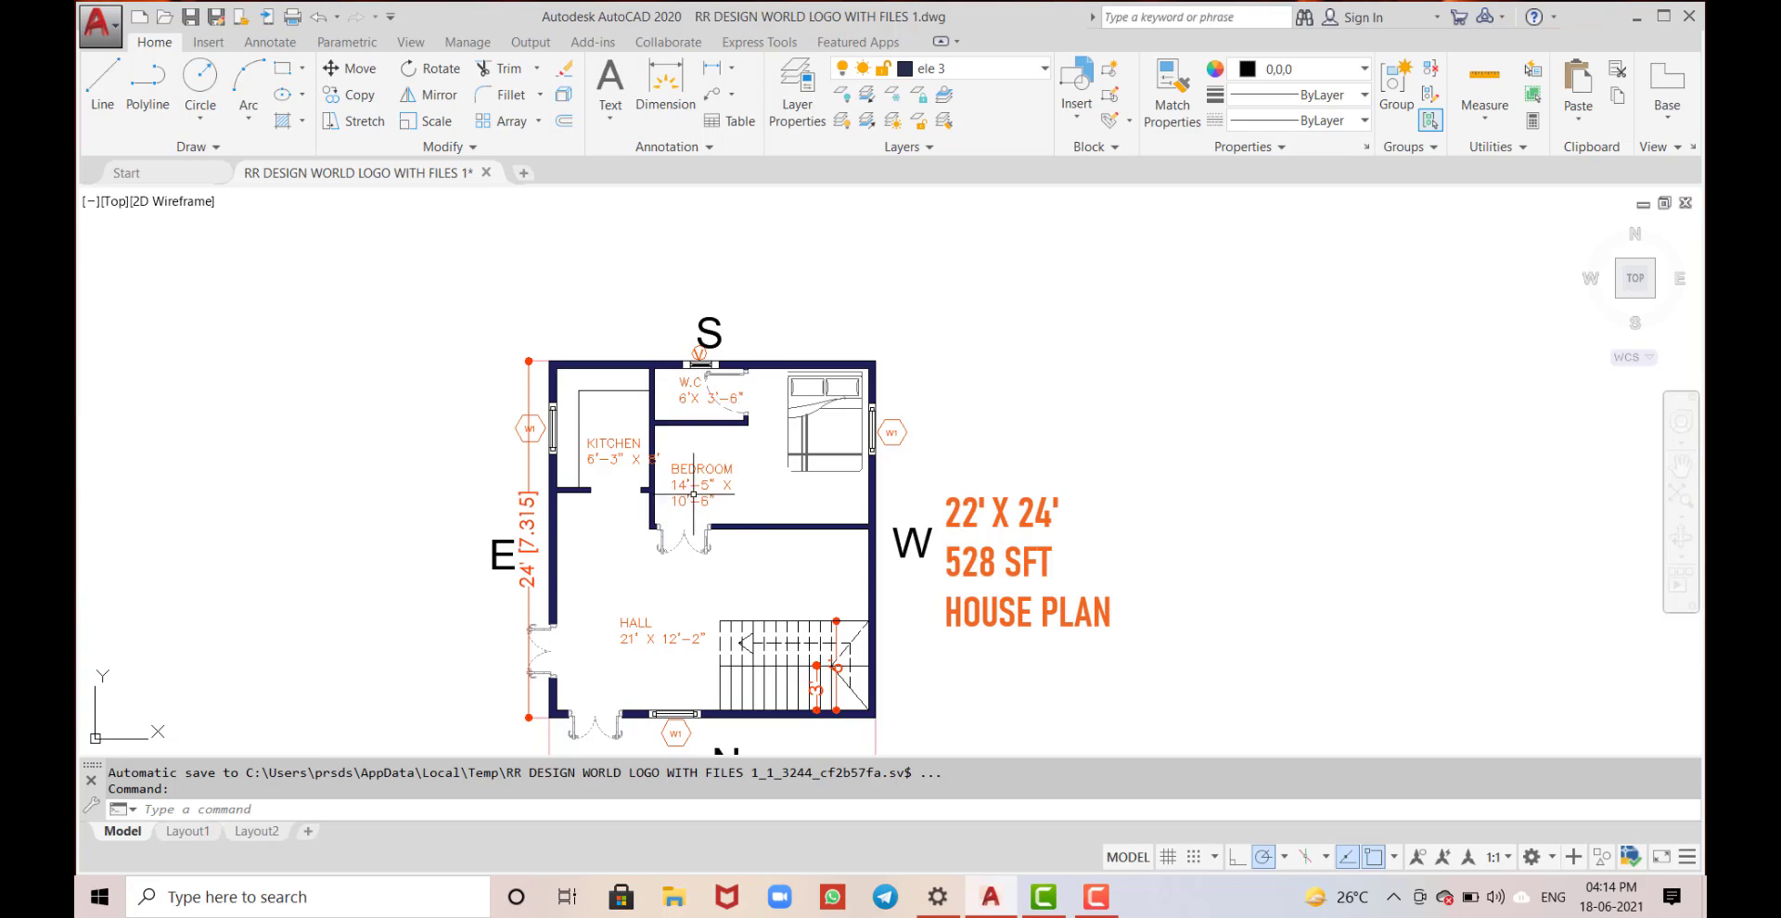
pyautogui.moveTo(556, 218)
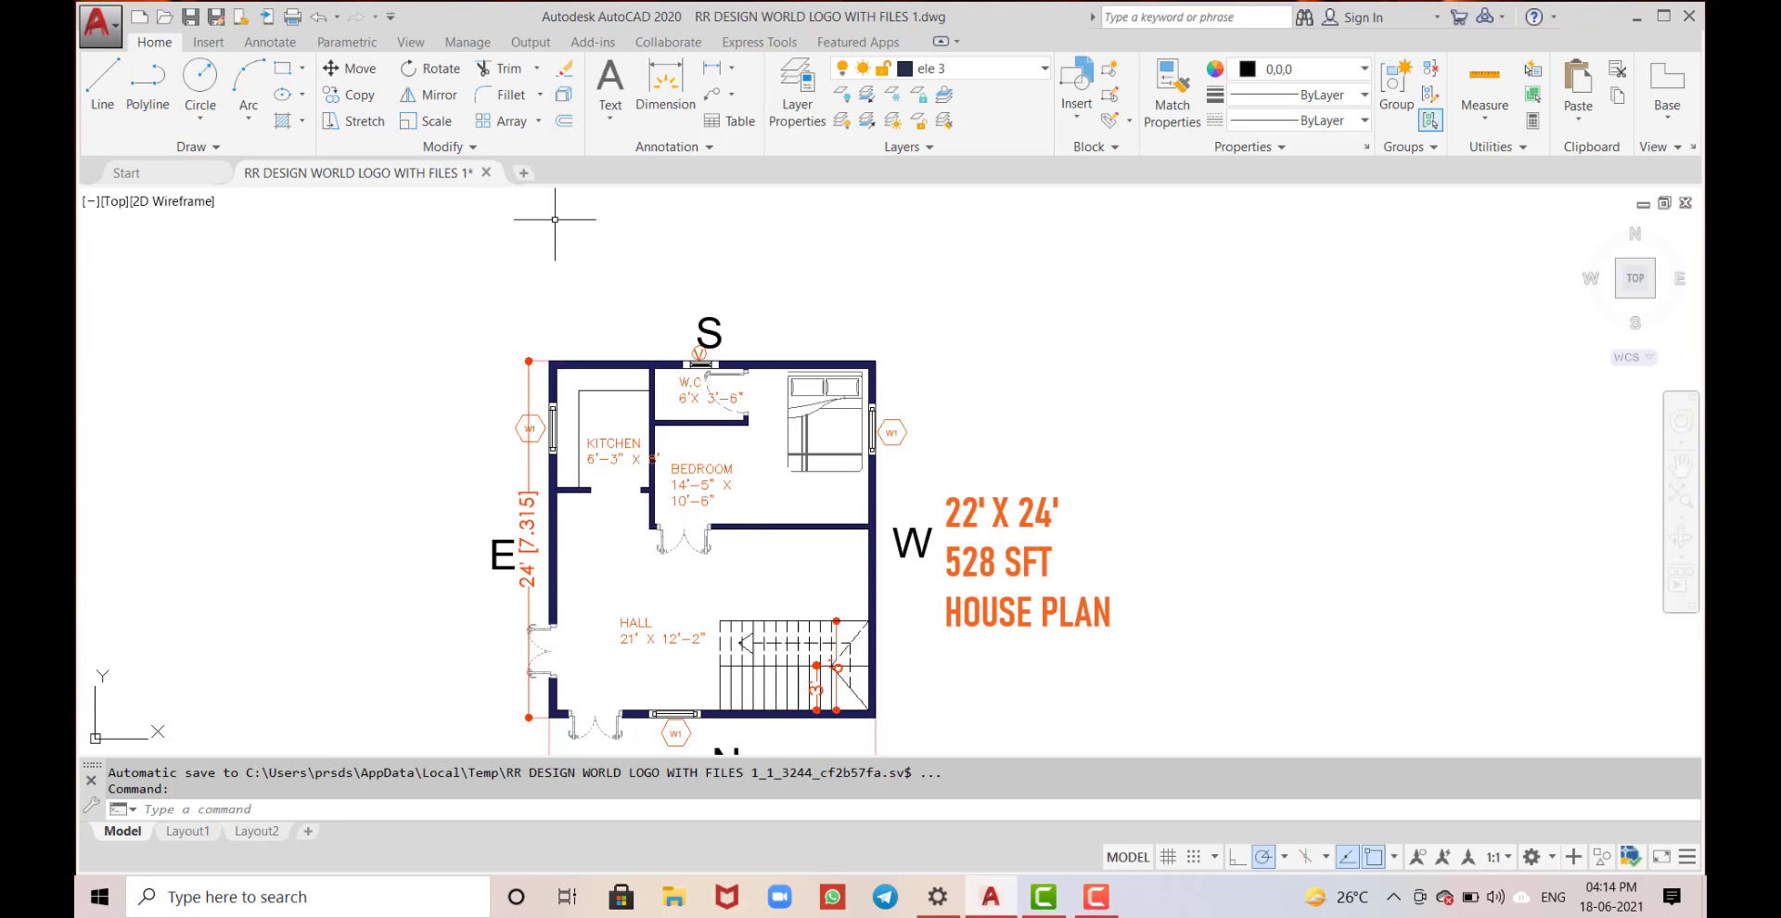